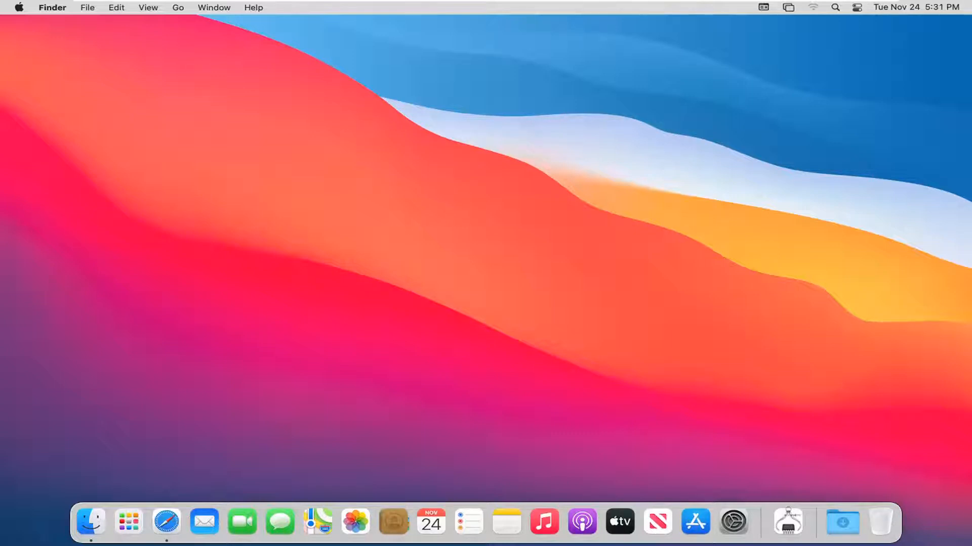
{"action": "mouse_move", "coordinate": [238, 144]}
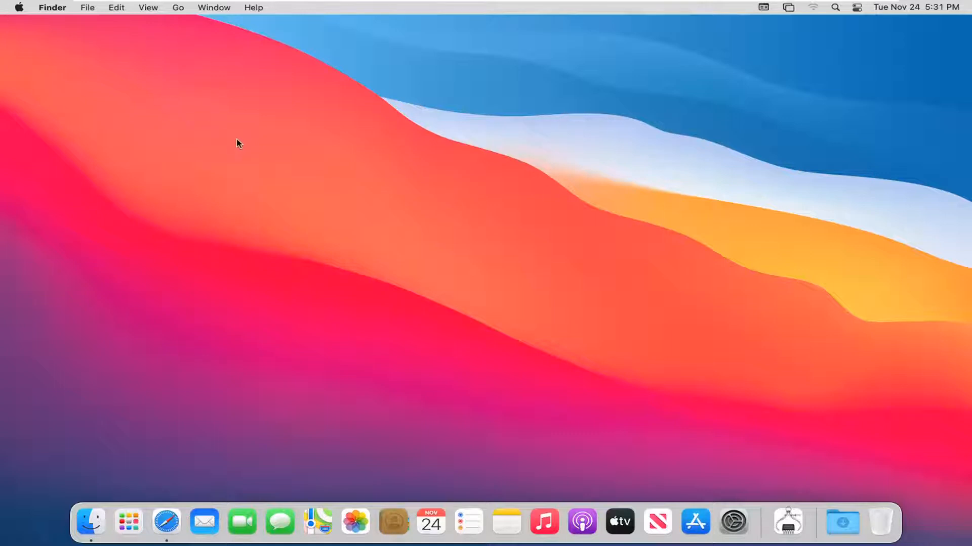
{"action": "mouse_move", "coordinate": [447, 210]}
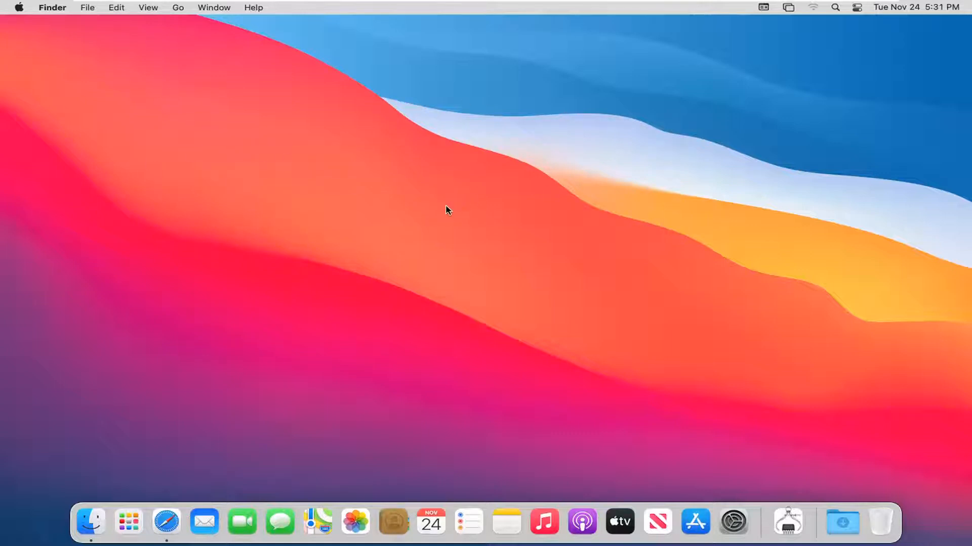
{"action": "mouse_move", "coordinate": [462, 192]}
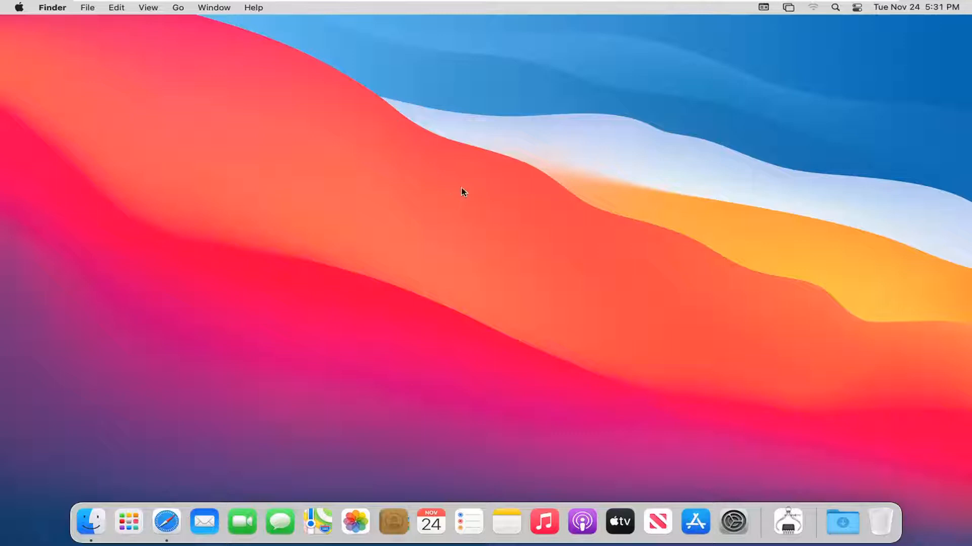
{"action": "mouse_move", "coordinate": [518, 33]}
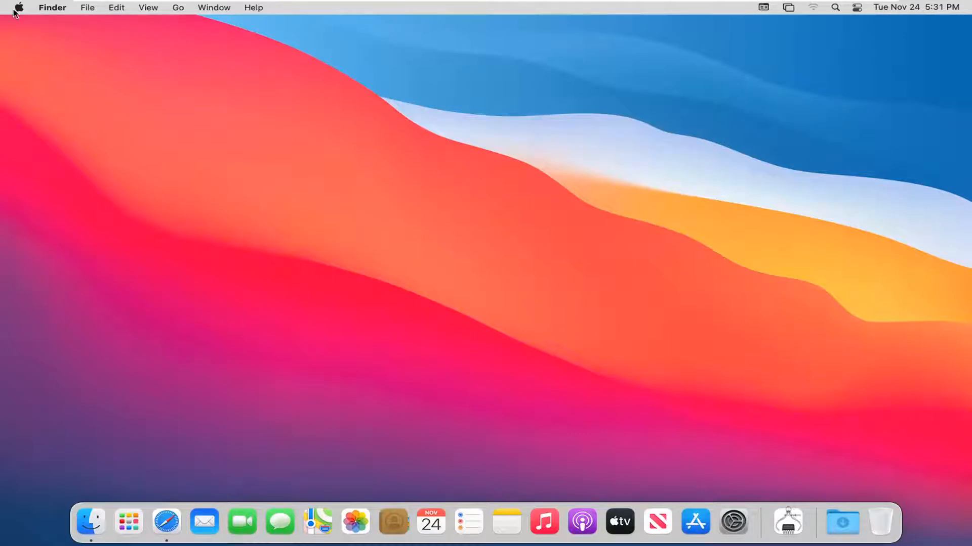
- Launch System Preferences from the Apple menu
{"action": "left_click", "coordinate": [19, 6]}
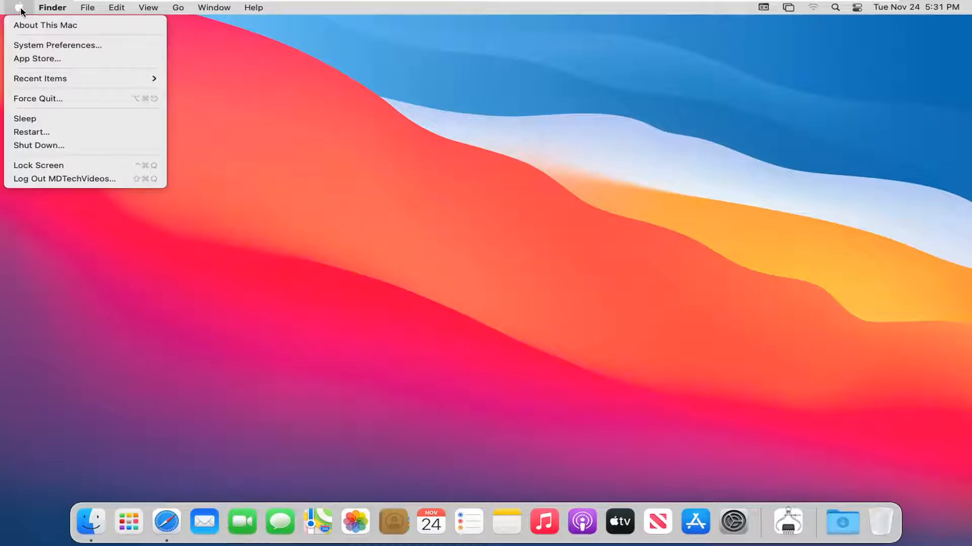
{"action": "mouse_move", "coordinate": [57, 45]}
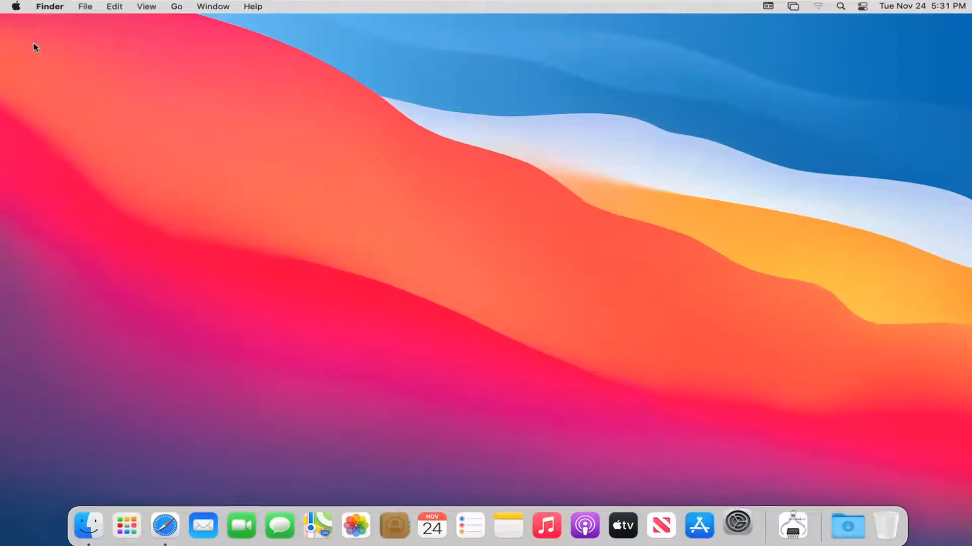
{"action": "left_click", "coordinate": [737, 527]}
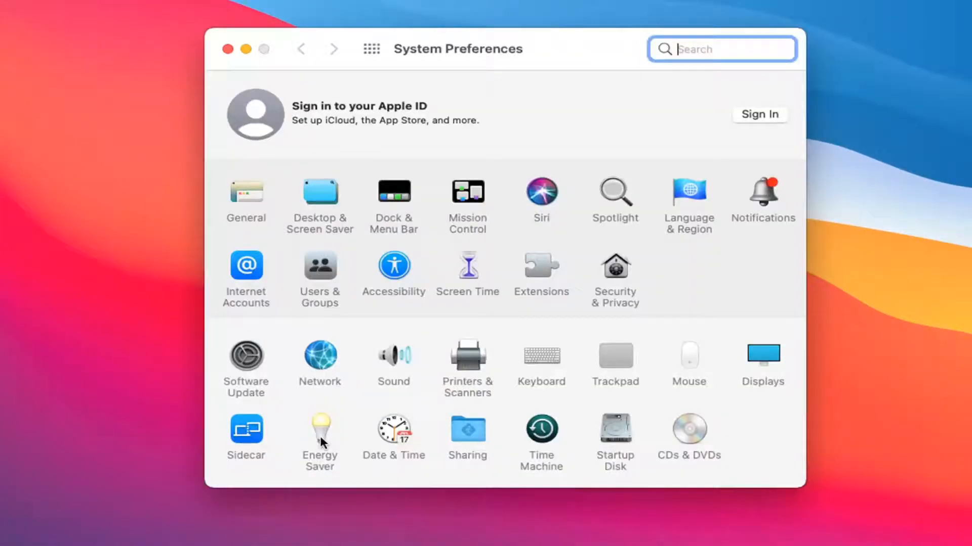
{"action": "mouse_move", "coordinate": [333, 434]}
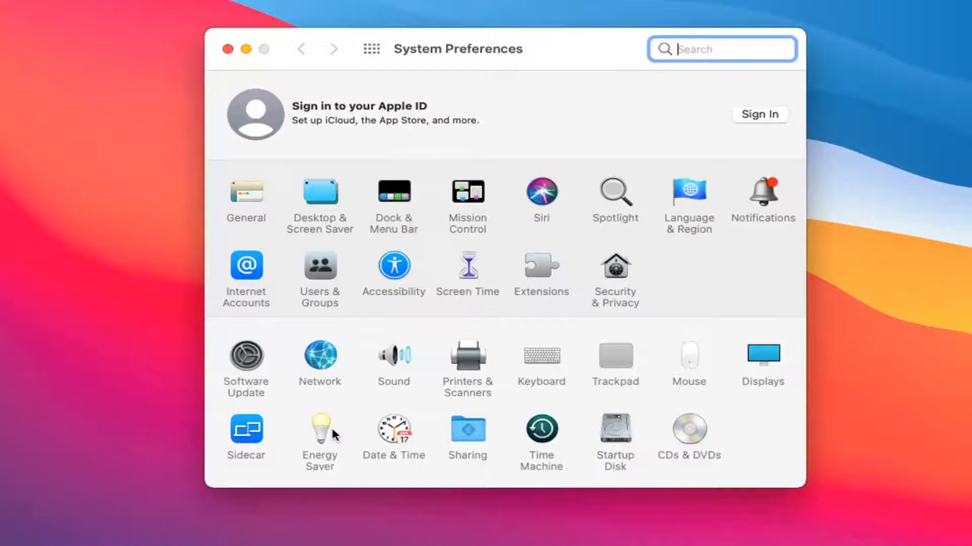
- In Energy Saver, slide 'Turn display off after' to Never, then back to 15 minutes
{"action": "left_click", "coordinate": [320, 430]}
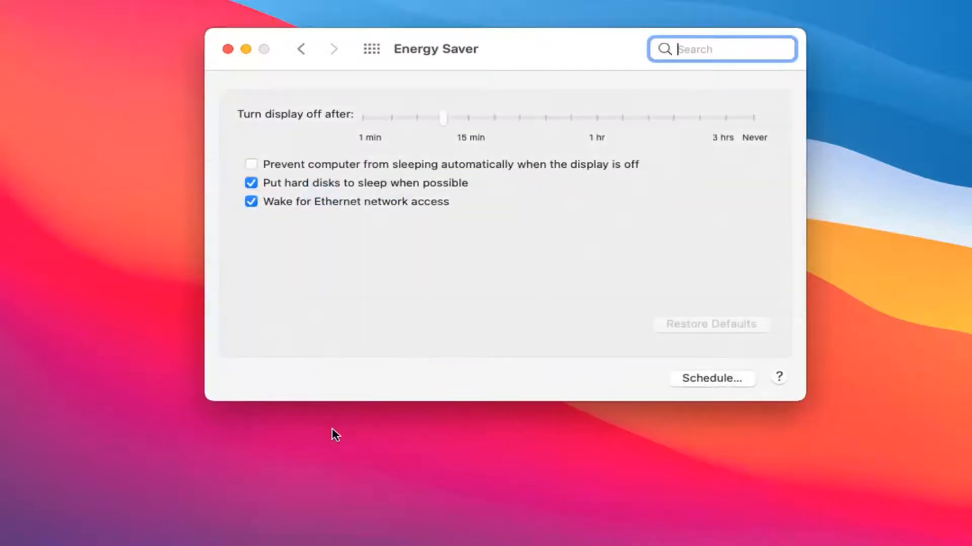
{"action": "mouse_move", "coordinate": [353, 126]}
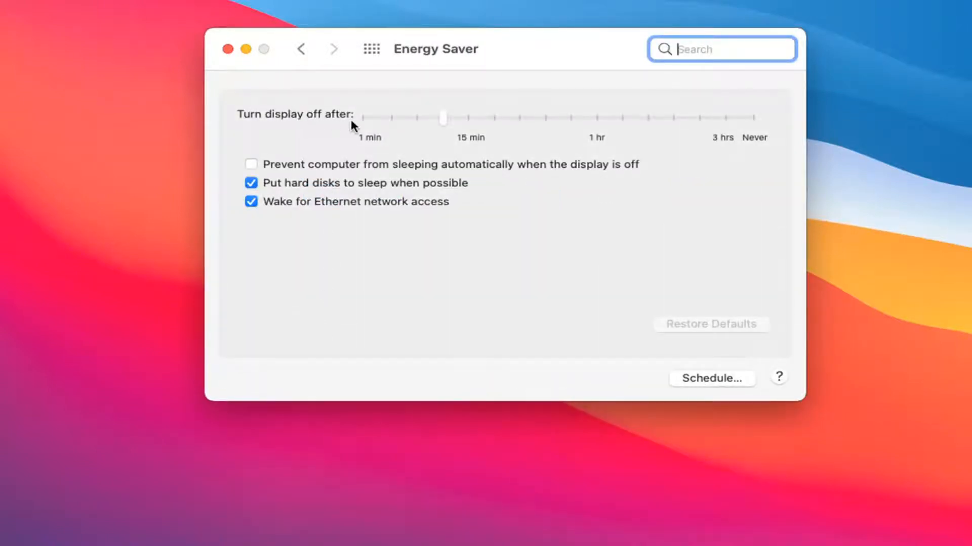
{"action": "left_click_drag", "start_coordinate": [444, 118], "coordinate": [439, 119]}
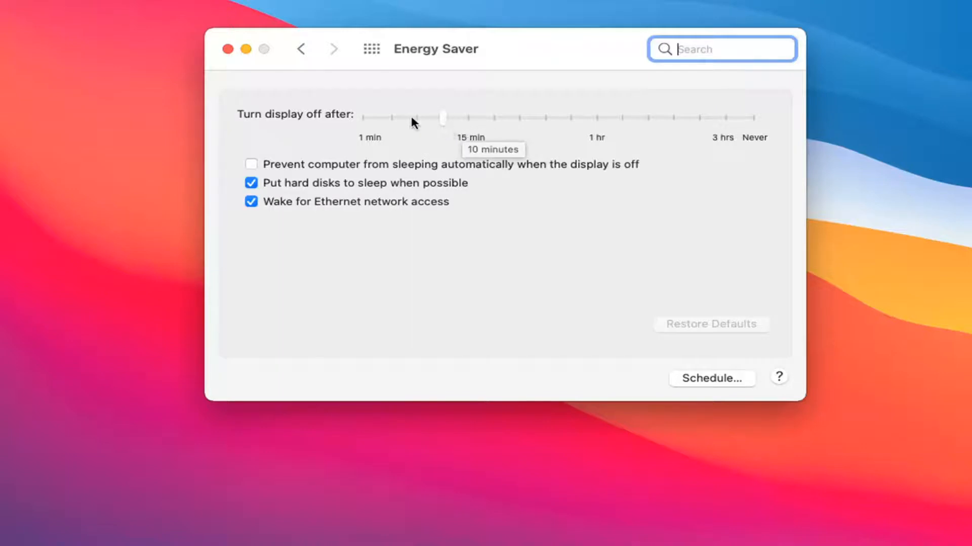
{"action": "mouse_move", "coordinate": [471, 106]}
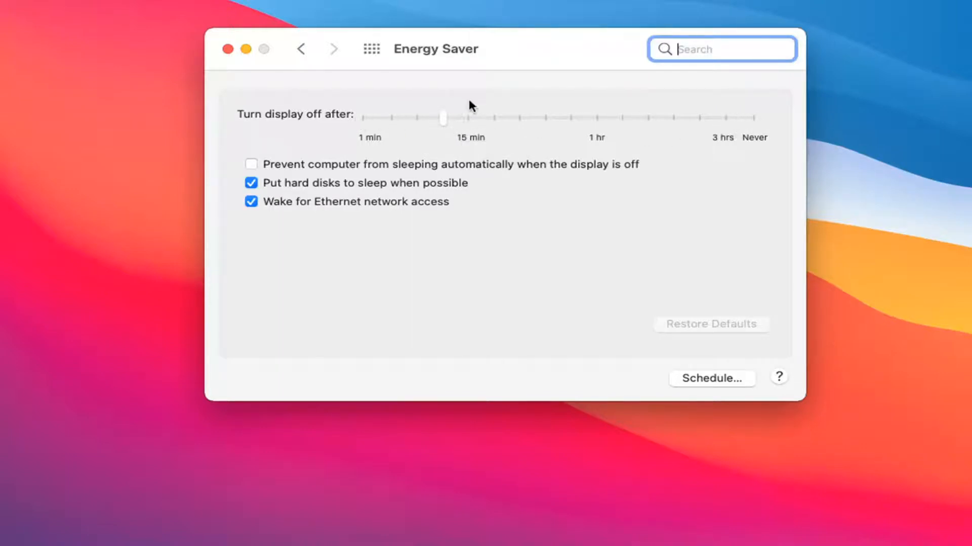
{"action": "left_click_drag", "start_coordinate": [443, 119], "coordinate": [753, 119]}
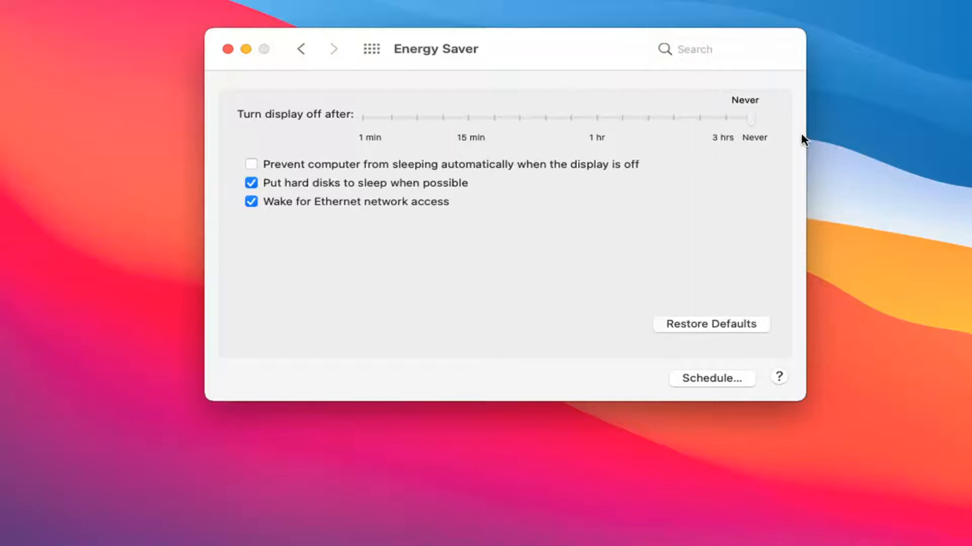
{"action": "left_click_drag", "start_coordinate": [750, 117], "coordinate": [536, 116]}
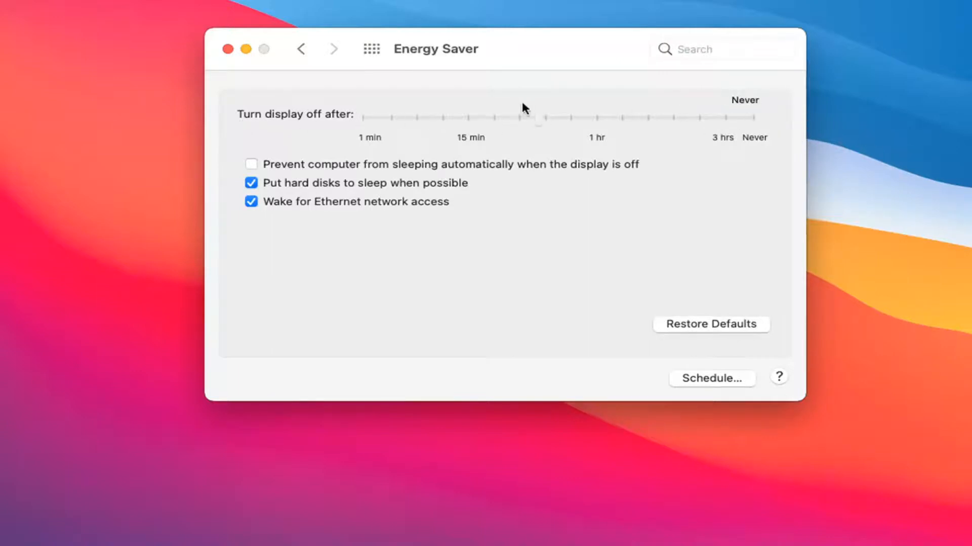
{"action": "left_click_drag", "start_coordinate": [538, 117], "coordinate": [469, 118]}
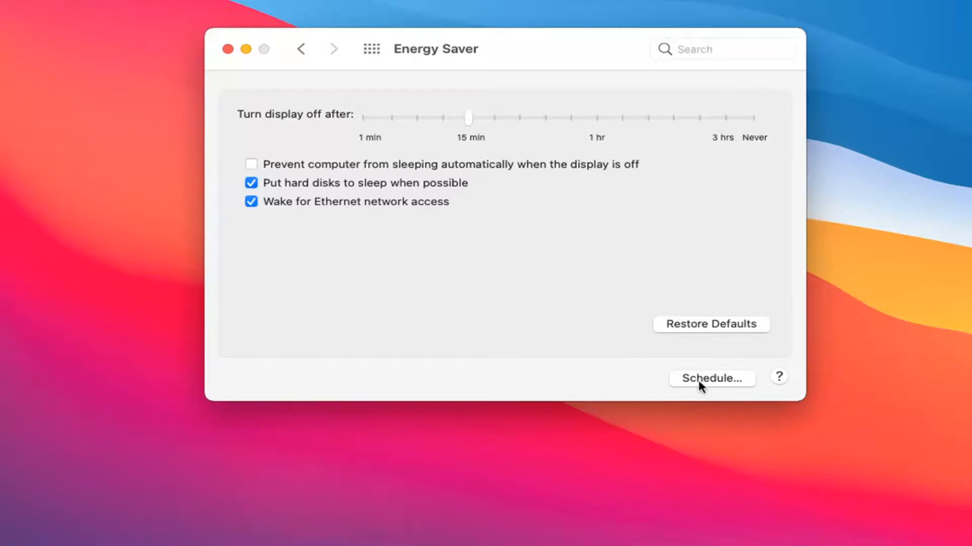
- Open the Schedule… sheet from the Energy Saver pane
{"action": "left_click", "coordinate": [711, 378]}
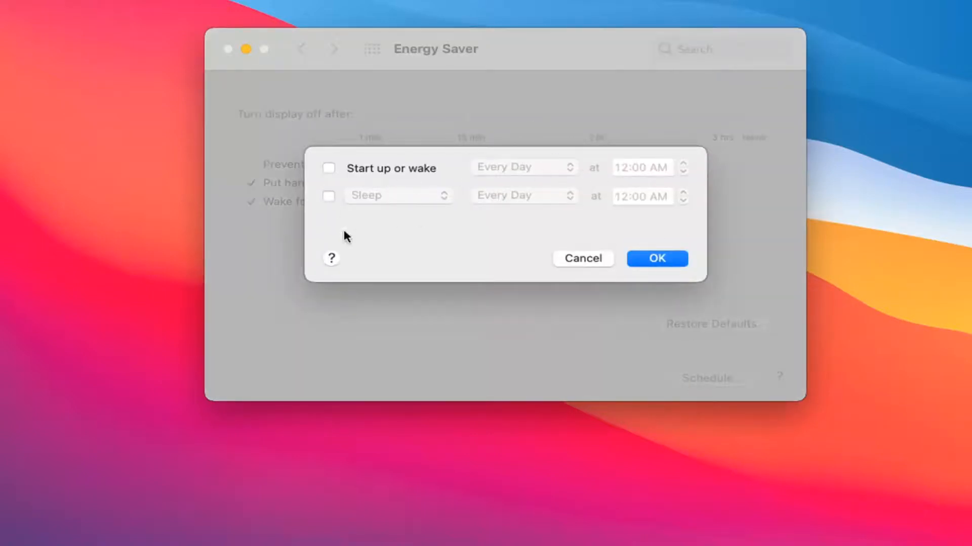
{"action": "mouse_move", "coordinate": [480, 229]}
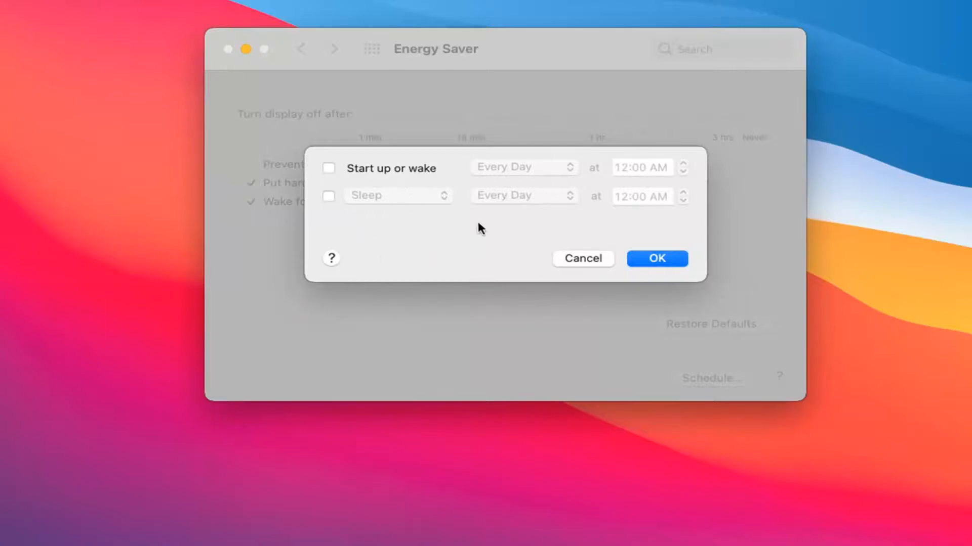
{"action": "mouse_move", "coordinate": [305, 206]}
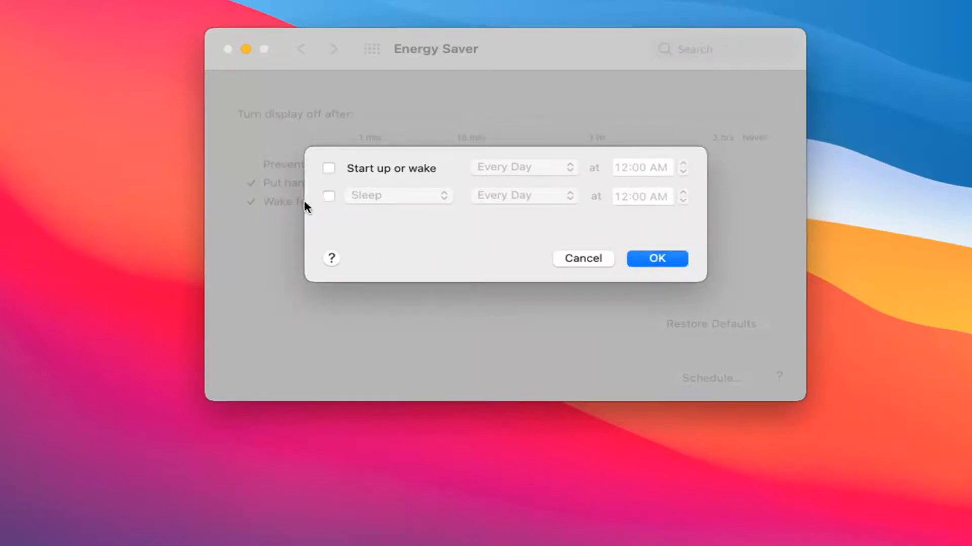
{"action": "mouse_move", "coordinate": [335, 175]}
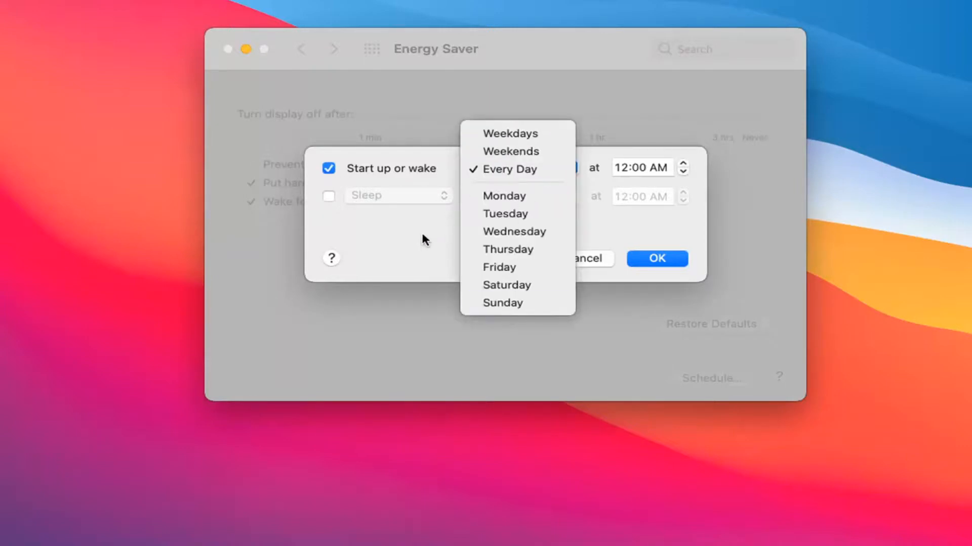
{"action": "mouse_move", "coordinate": [513, 231]}
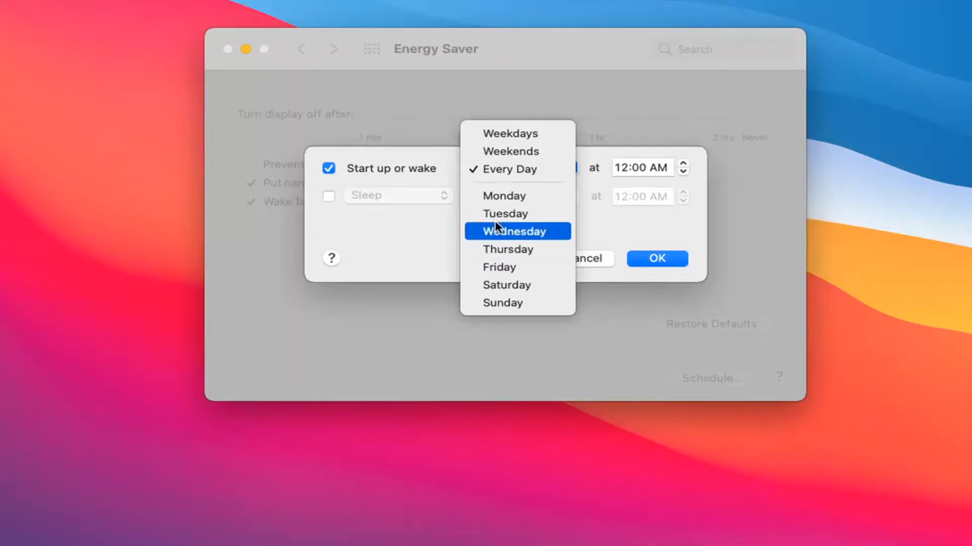
{"action": "mouse_move", "coordinate": [497, 253]}
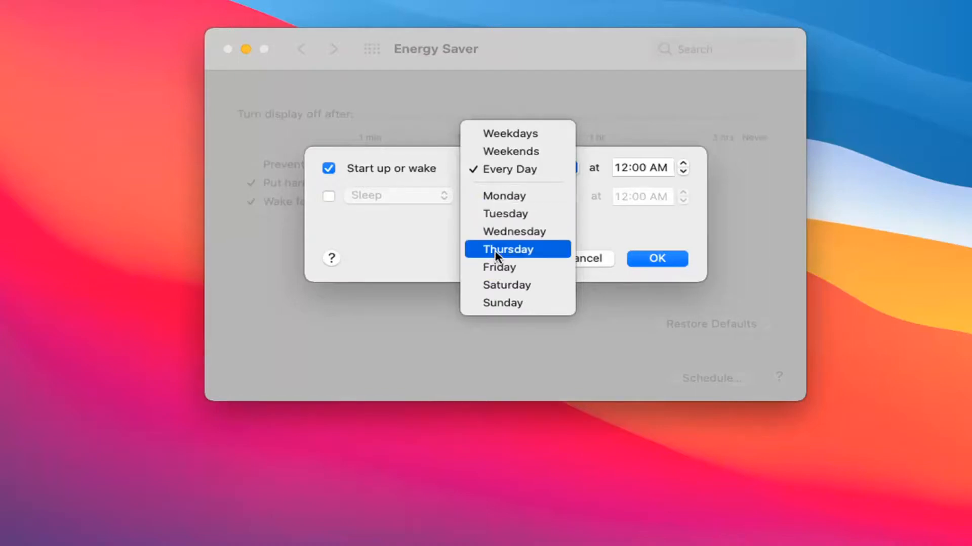
{"action": "mouse_move", "coordinate": [516, 151]}
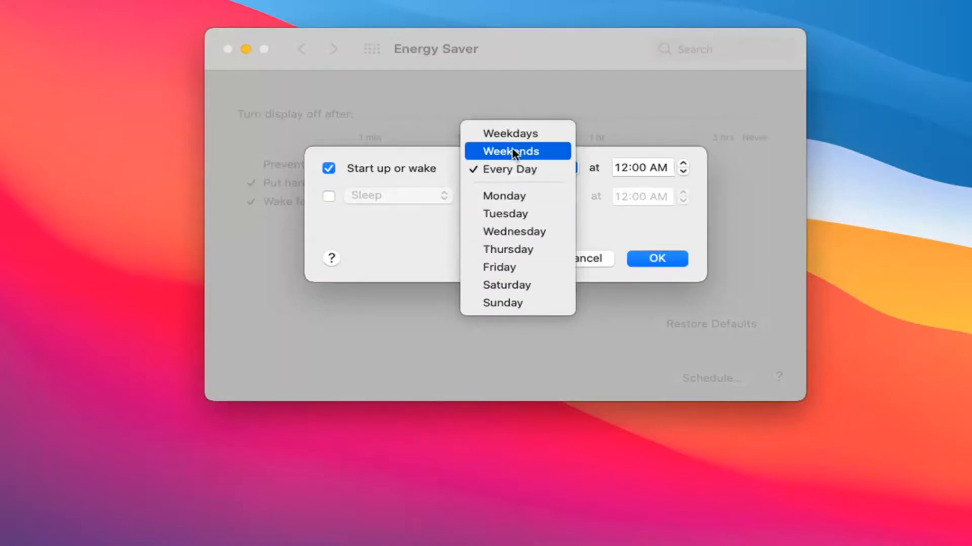
{"action": "mouse_move", "coordinate": [507, 248]}
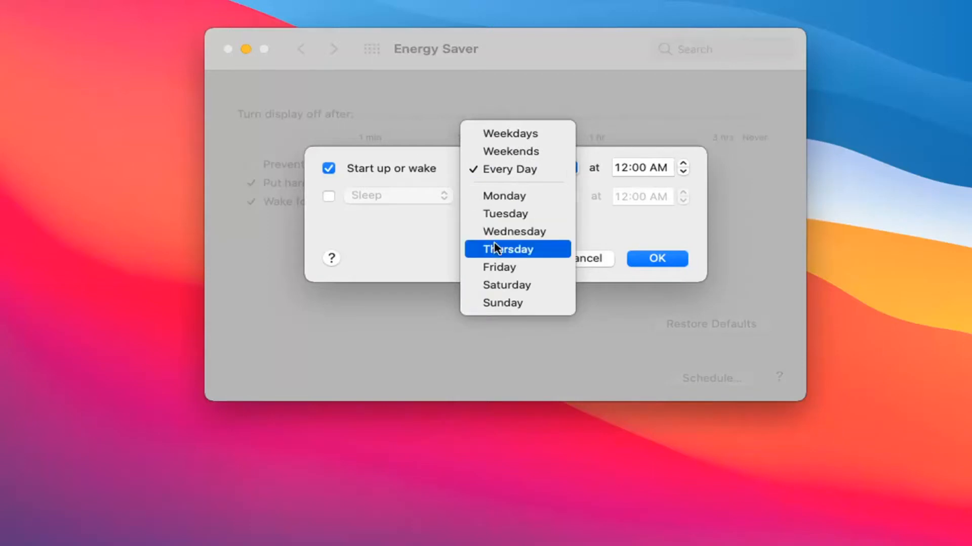
{"action": "mouse_move", "coordinate": [601, 256]}
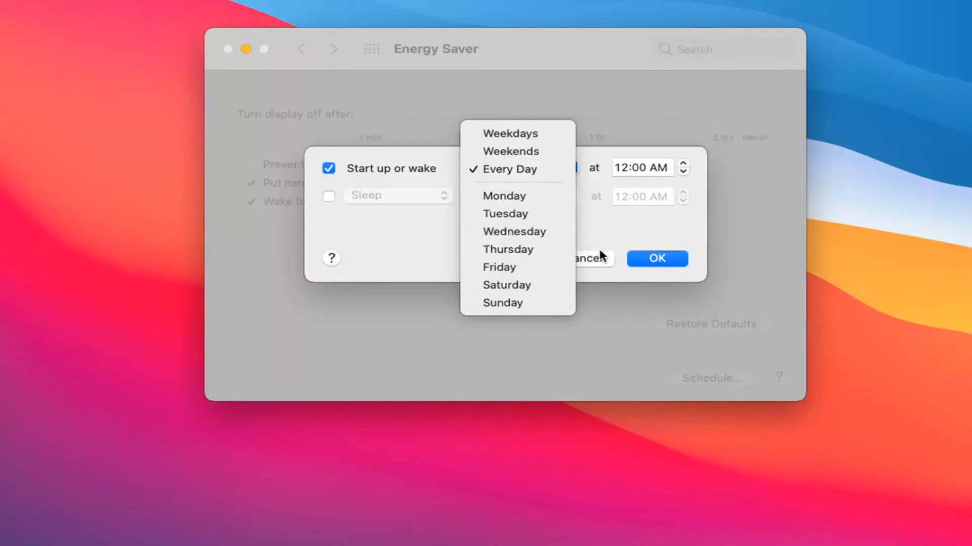
{"action": "mouse_move", "coordinate": [498, 267]}
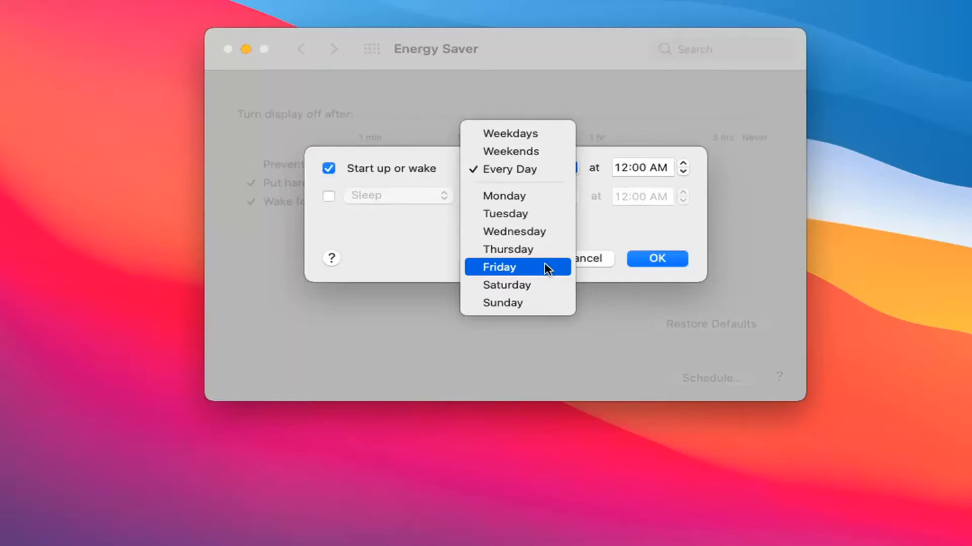
{"action": "mouse_move", "coordinate": [513, 231]}
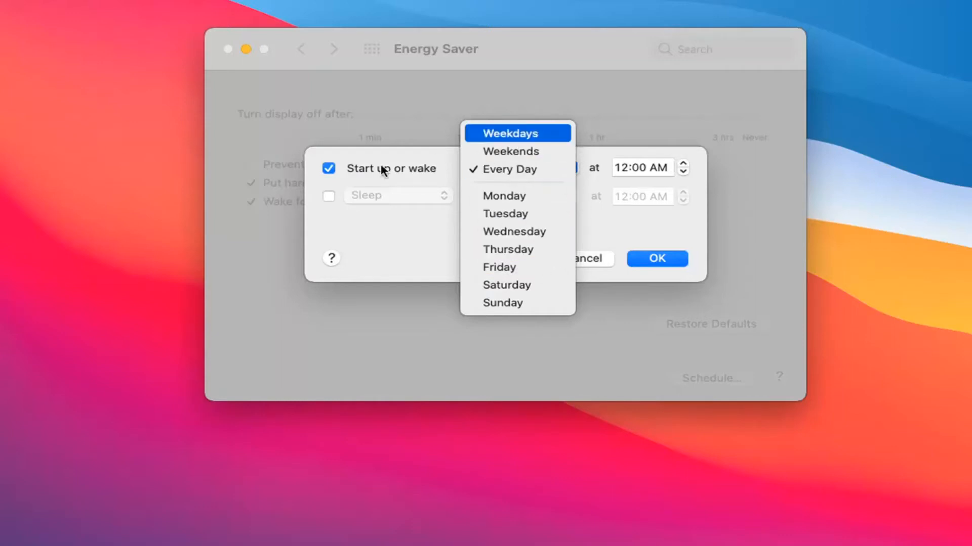
- Keep Every Day in the day pop-up, then cancel the schedule sheet
{"action": "left_click", "coordinate": [503, 168]}
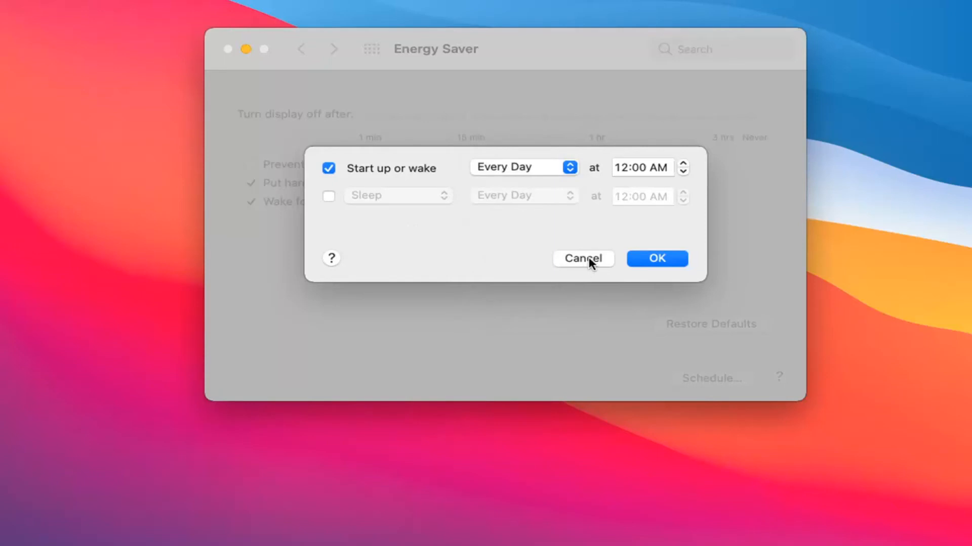
{"action": "left_click", "coordinate": [582, 258]}
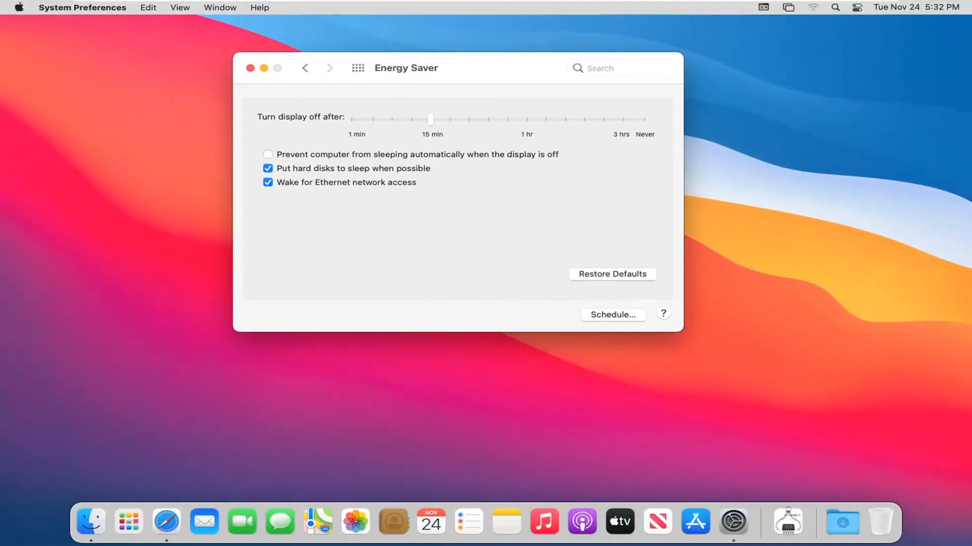